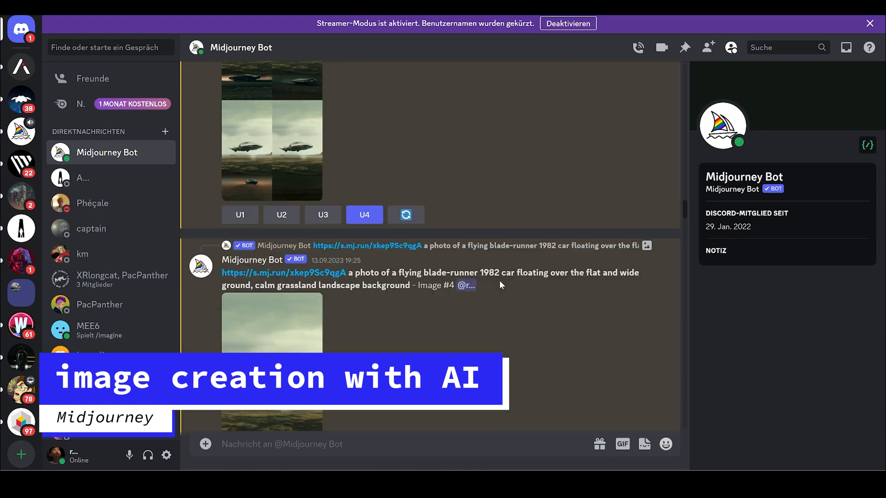
- Scroll the Midjourney Bot history down to the latest foggy-grassland flying-car grid
{"action": "left_click", "coordinate": [363, 215]}
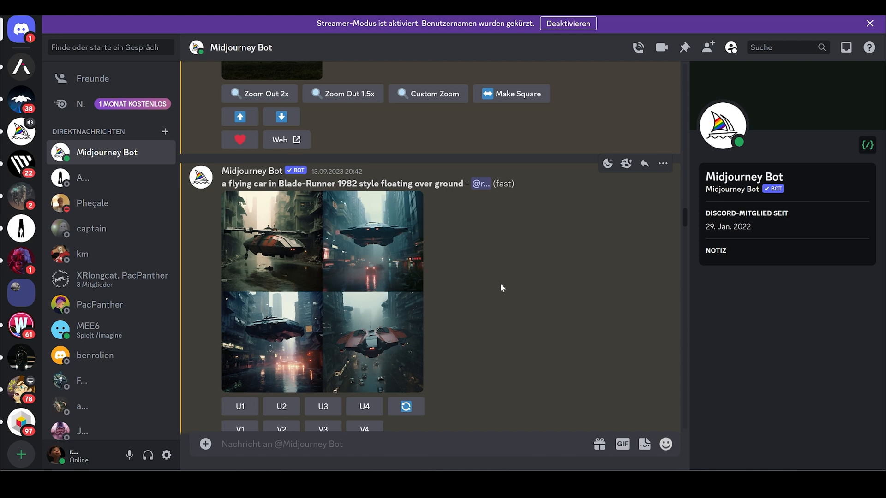
{"action": "scroll", "scroll_direction": "down", "scroll_amount": 3}
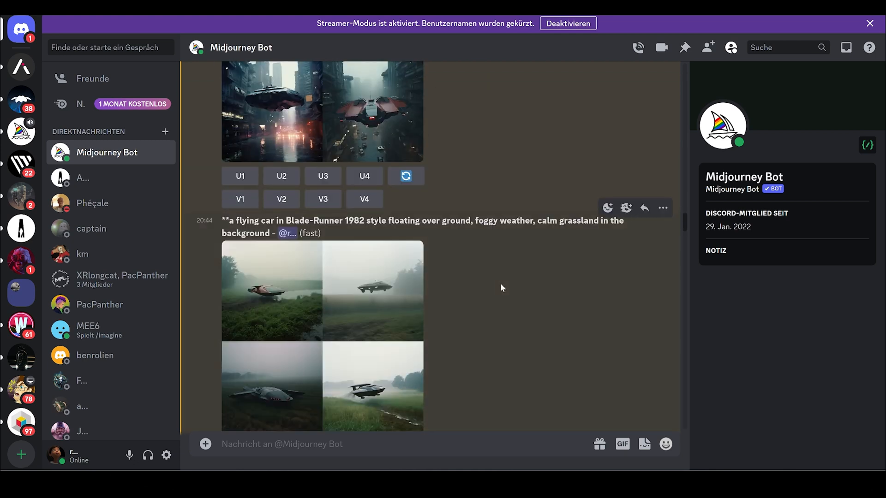
{"action": "mouse_move", "coordinate": [221, 223]}
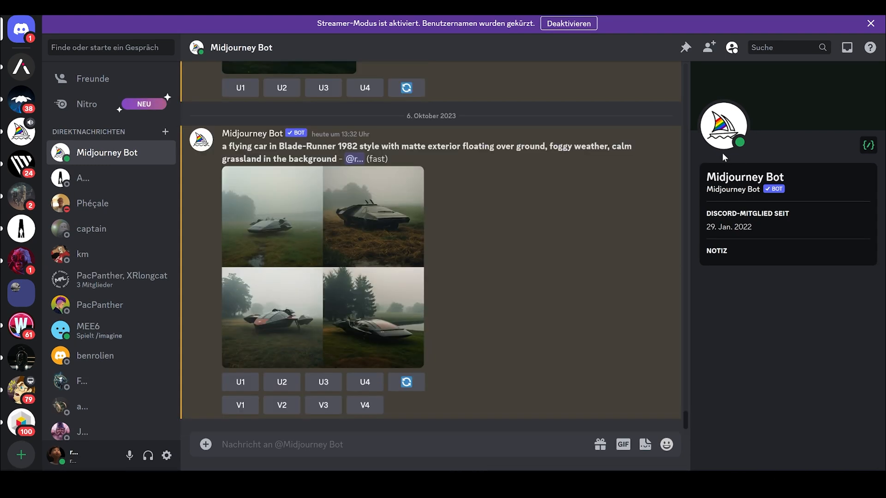
{"action": "mouse_move", "coordinate": [261, 172]}
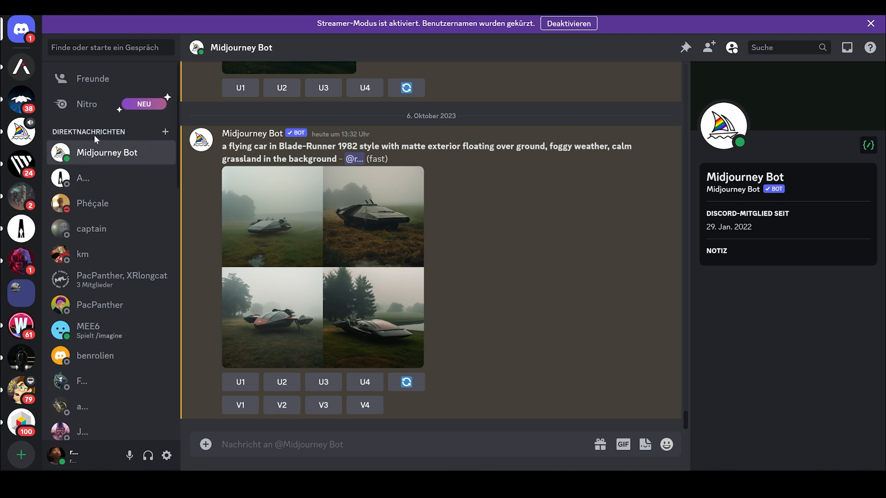
{"action": "mouse_move", "coordinate": [304, 461]}
{"action": "type", "text": "/"}
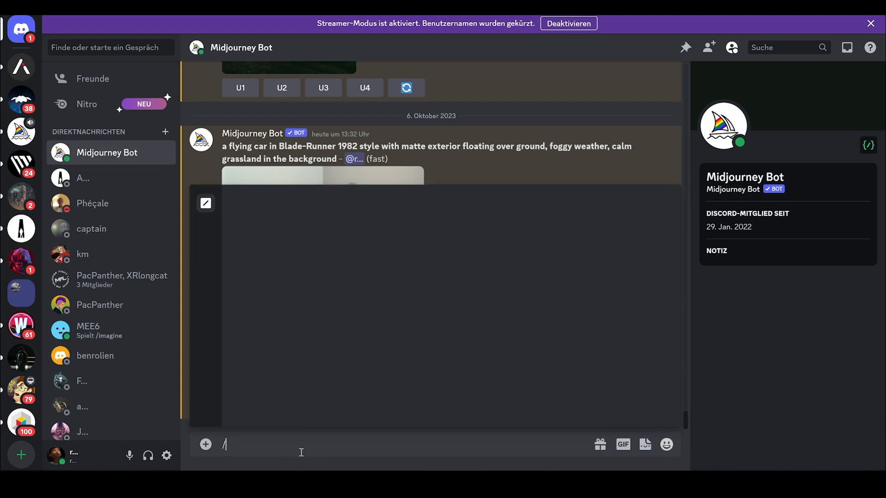
- Submit an /imagine request reusing the matte flying car over foggy grassland prompt
{"action": "type", "text": "imagine"}
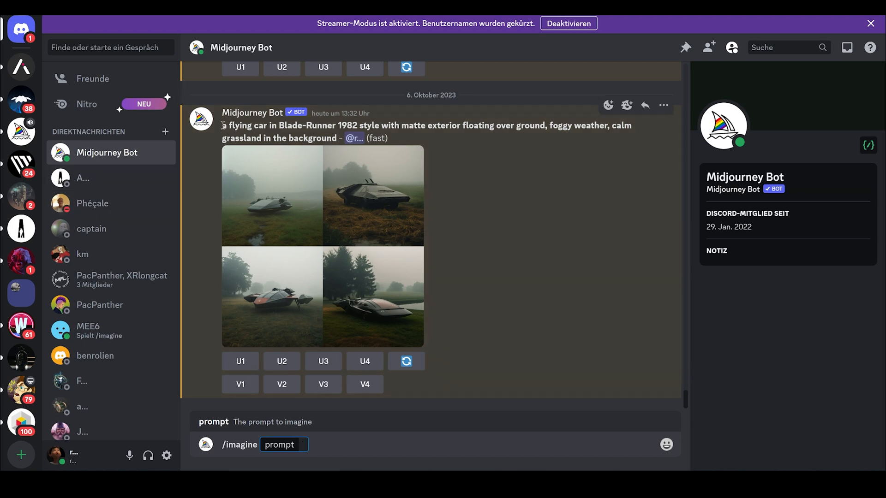
{"action": "left_click", "coordinate": [303, 445]}
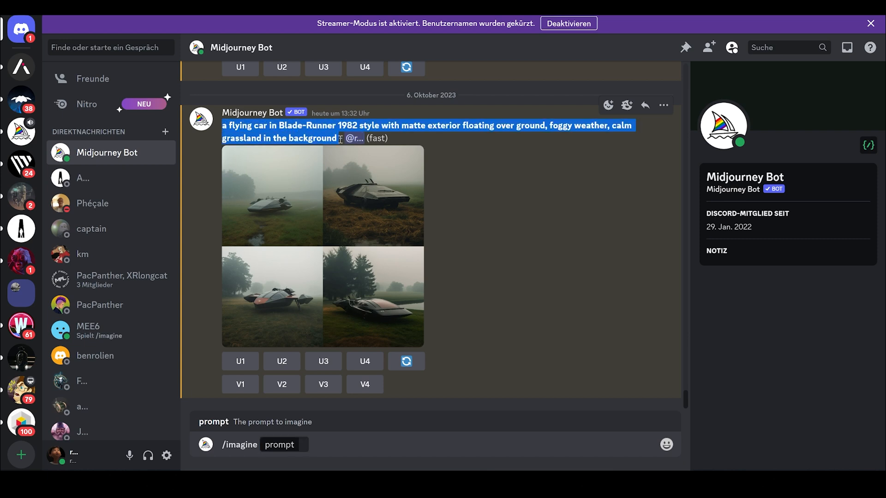
{"action": "right_click", "coordinate": [339, 136]}
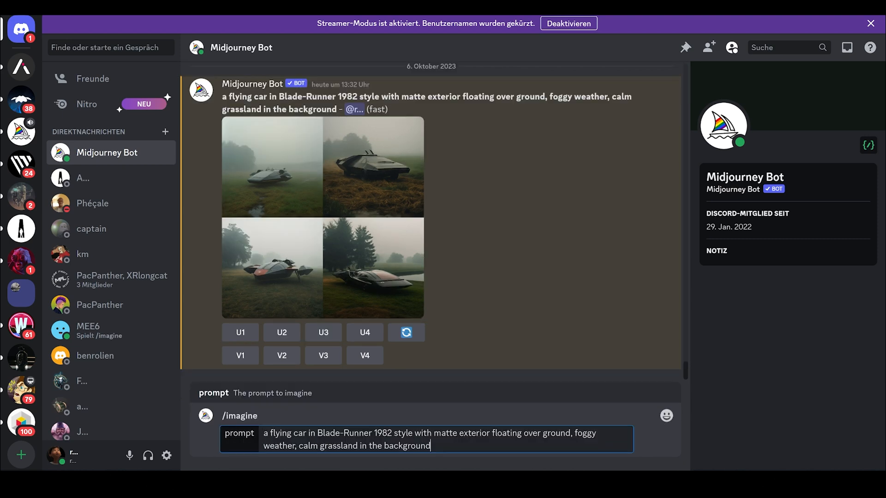
{"action": "type", "text": "sfdsfs"}
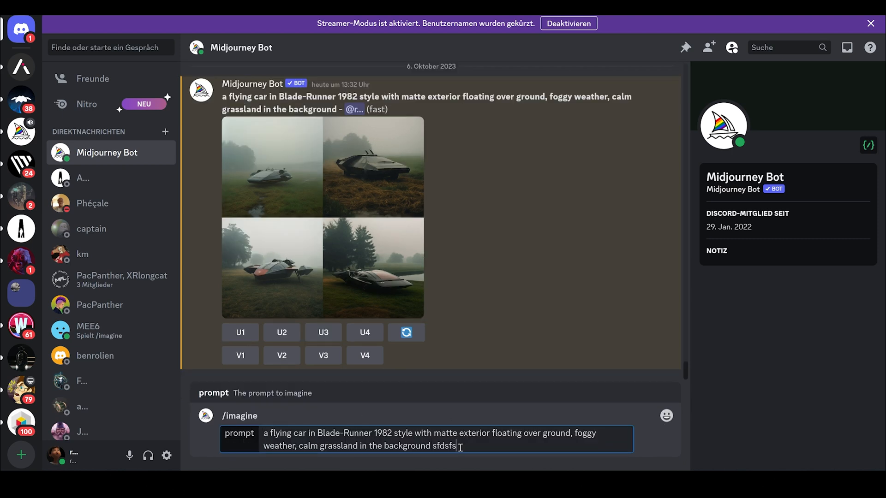
{"action": "type", "text": "dfsfdsd"}
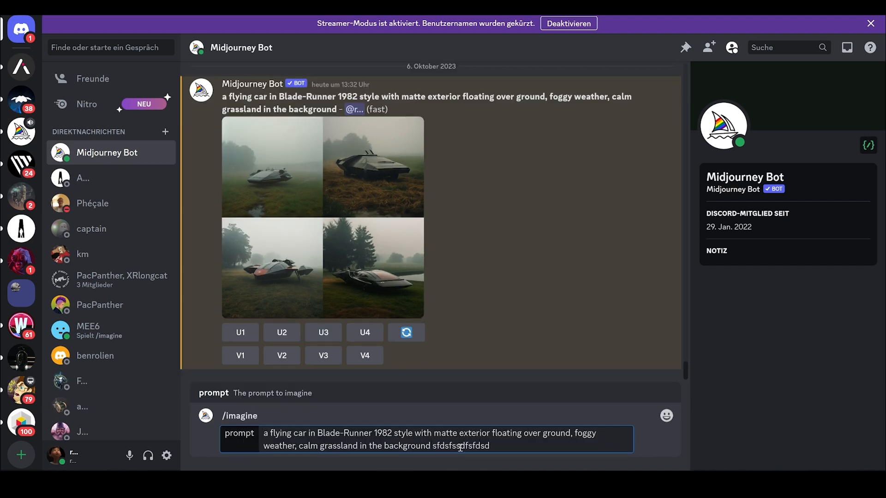
{"action": "key", "text": "Backspace"}
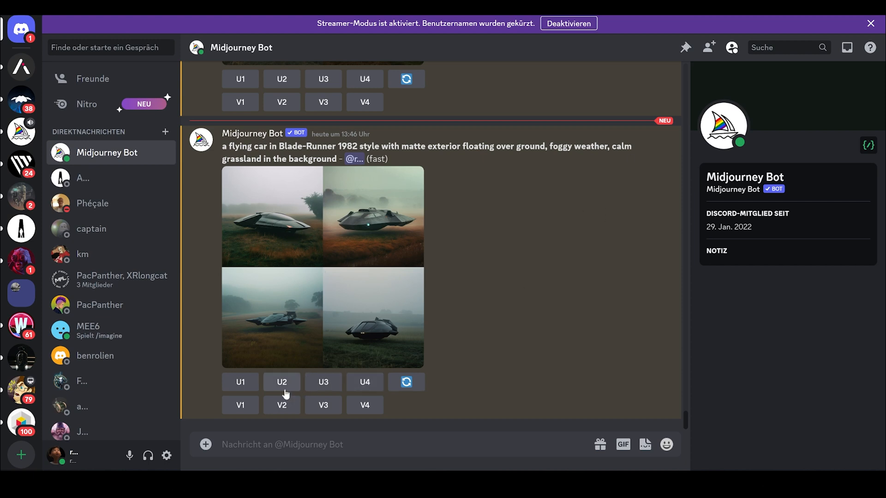
- Upscale the second flying-car variation (U2) and enlarge the result
{"action": "left_click", "coordinate": [280, 382]}
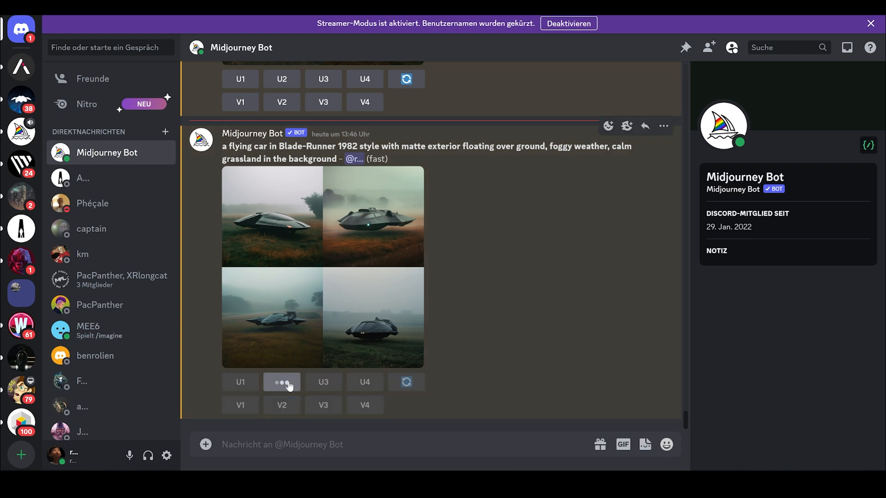
{"action": "left_click", "coordinate": [280, 382]}
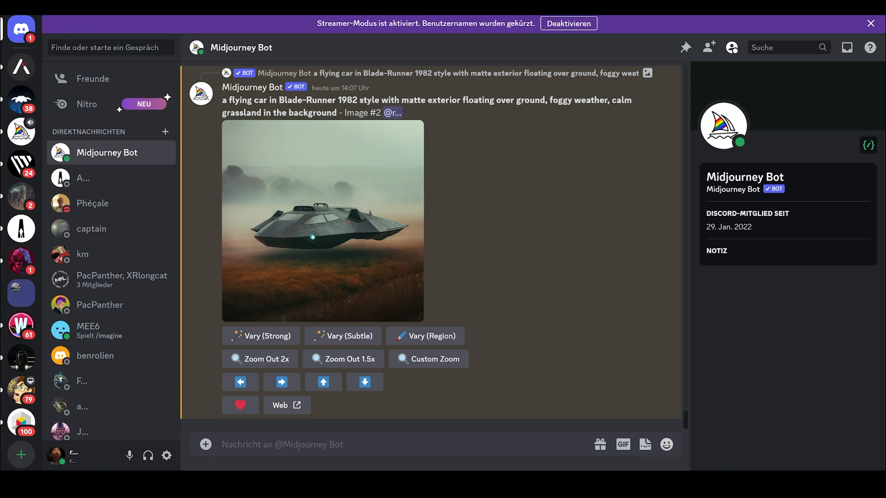
{"action": "left_click", "coordinate": [323, 221]}
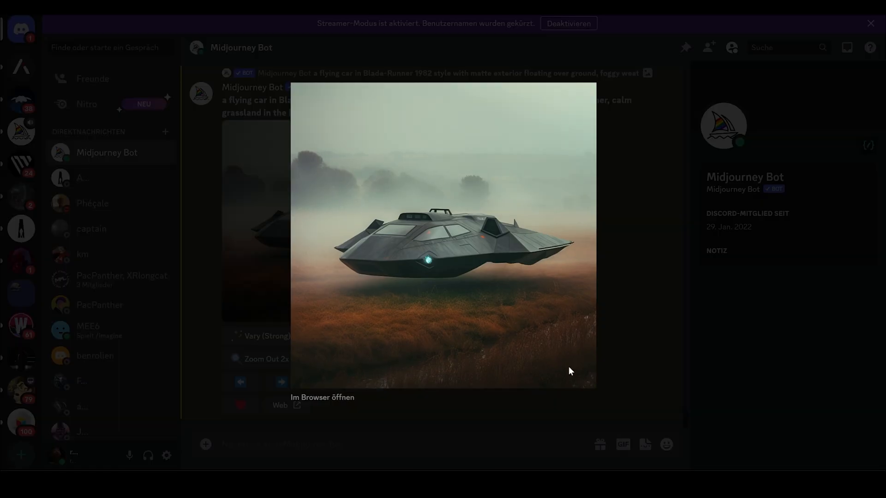
- View the upscaled flying car at 100% in a Chrome tab
{"action": "left_click", "coordinate": [321, 397]}
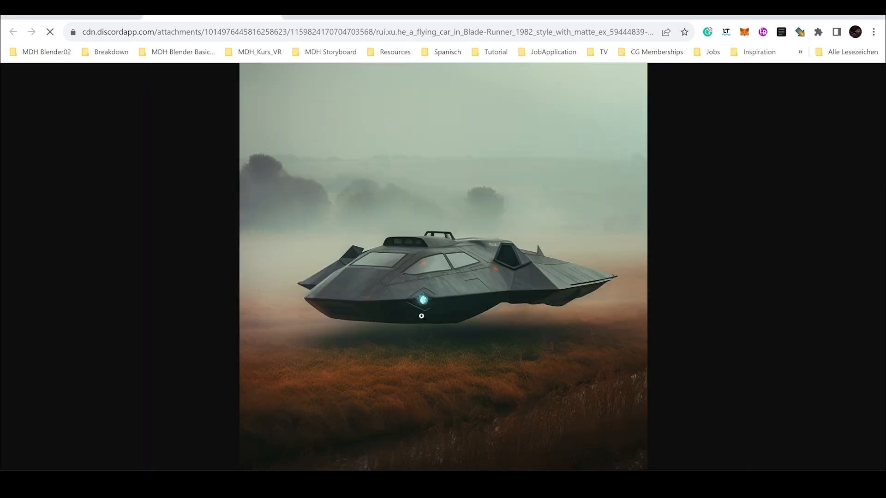
{"action": "left_click", "coordinate": [421, 315]}
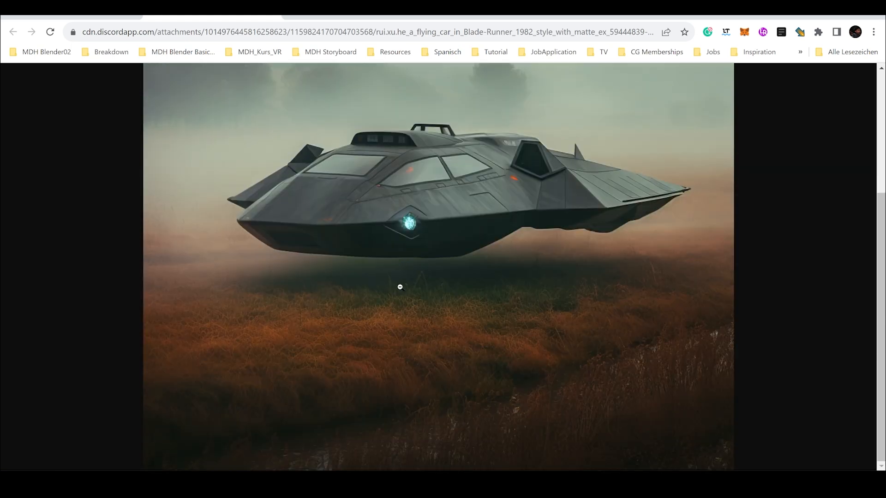
{"action": "scroll", "scroll_direction": "down", "scroll_amount": 3}
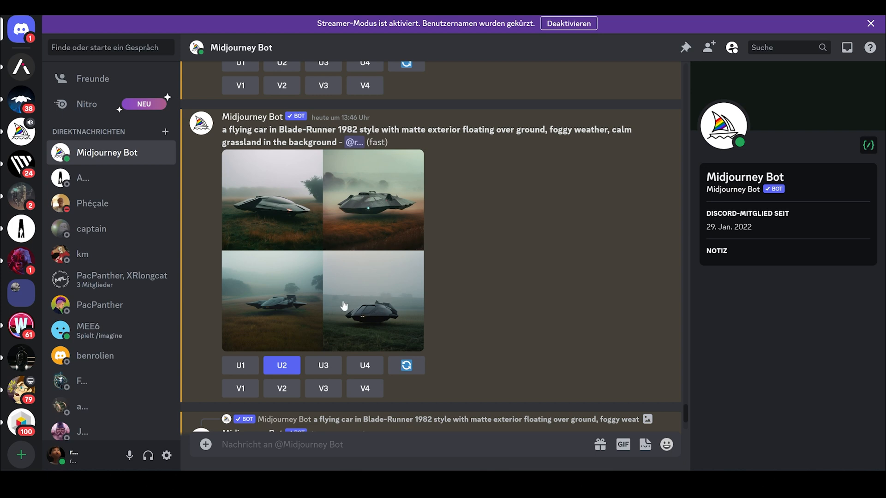
{"action": "mouse_move", "coordinate": [389, 288]}
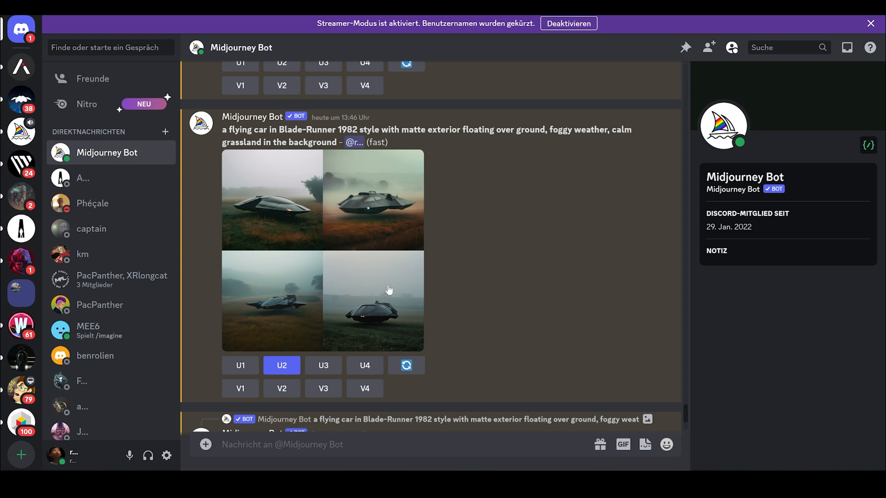
{"action": "mouse_move", "coordinate": [391, 289]}
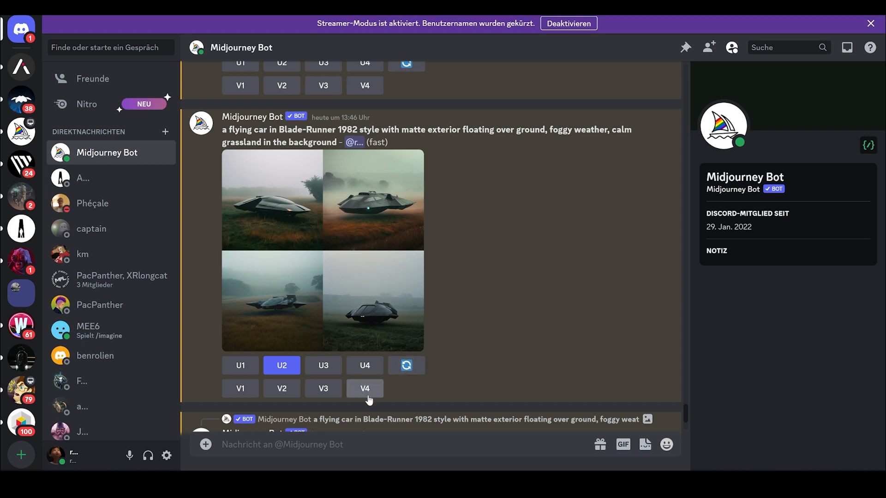
- Bring up the older upscaled flying-car image with variation, zoom-out and pan options
{"action": "left_click", "coordinate": [364, 388]}
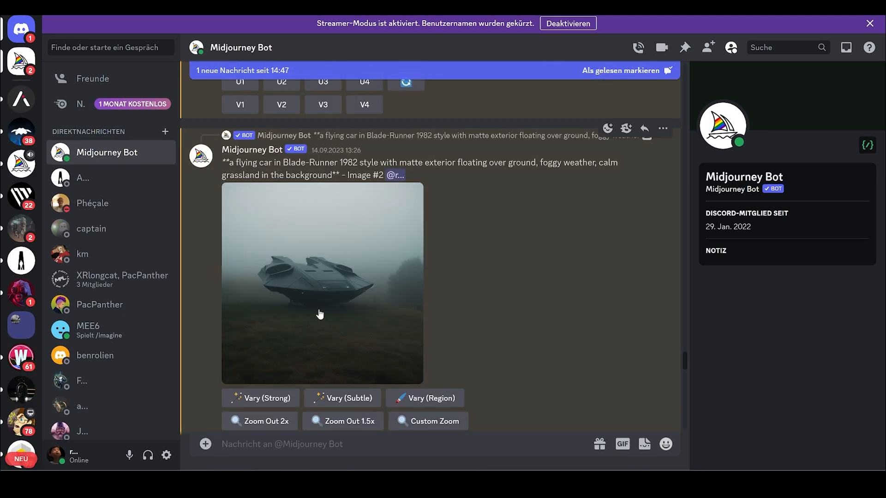
{"action": "left_click", "coordinate": [322, 282]}
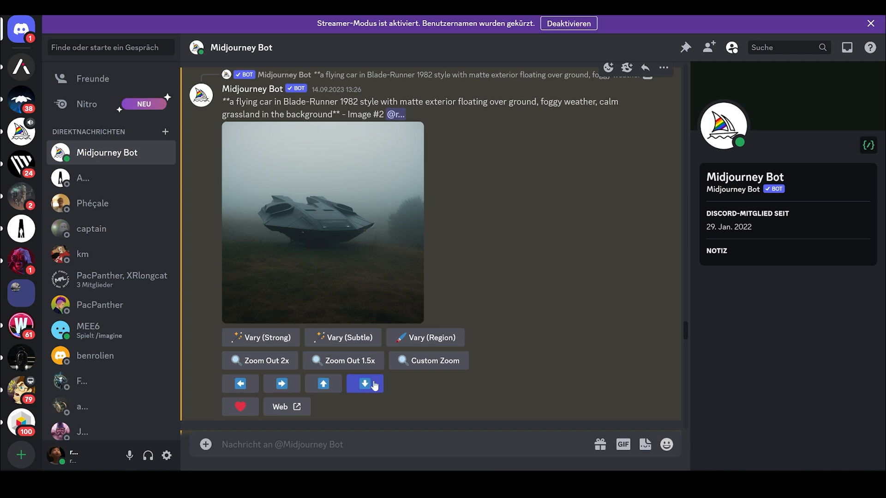
{"action": "mouse_move", "coordinate": [352, 386]}
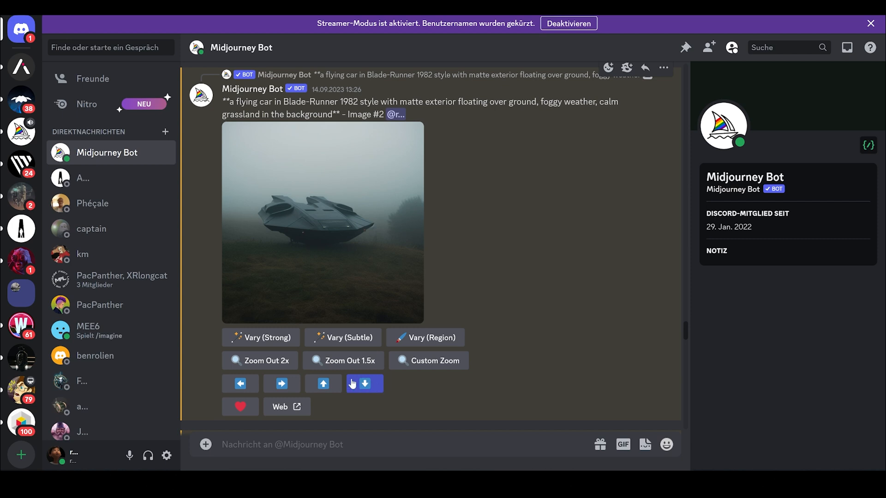
- Enlarge the tall, downward-extended flying-car image in the Discord preview
{"action": "left_click", "coordinate": [322, 221]}
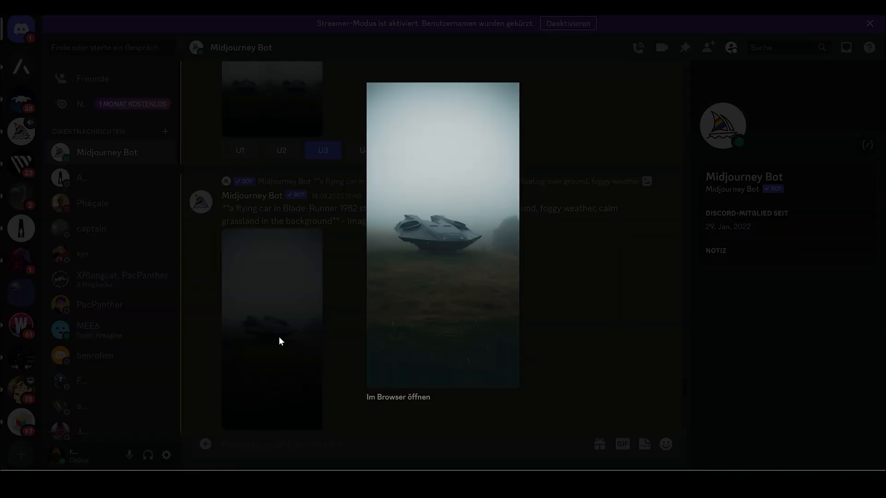
{"action": "mouse_move", "coordinate": [392, 85]}
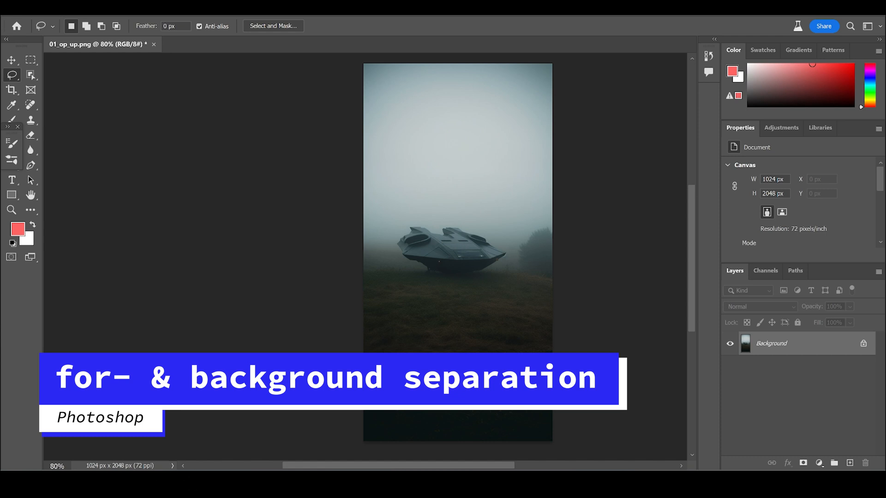
{"action": "mouse_move", "coordinate": [400, 266]}
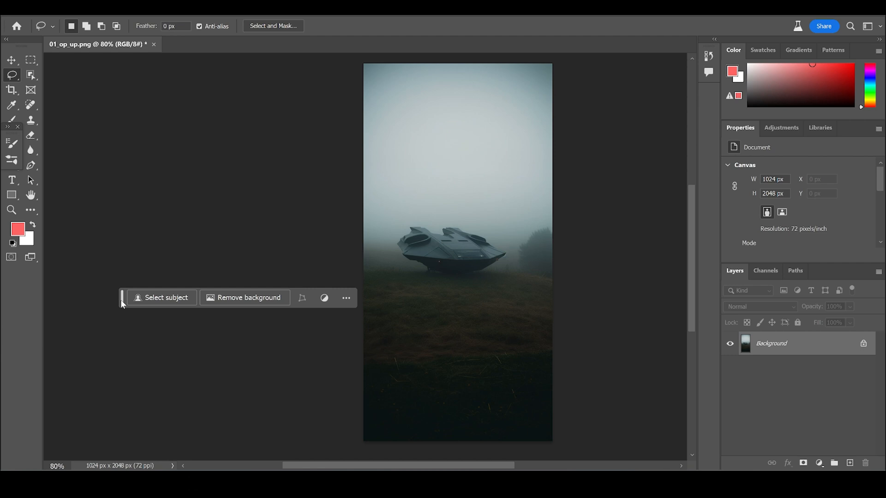
- Duplicate the Background layer as Background copy
{"action": "right_click", "coordinate": [771, 343]}
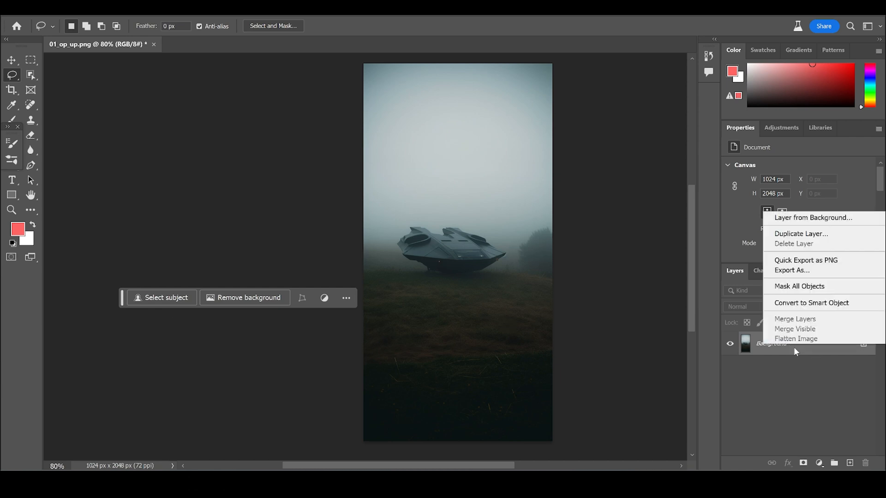
{"action": "left_click", "coordinate": [800, 234]}
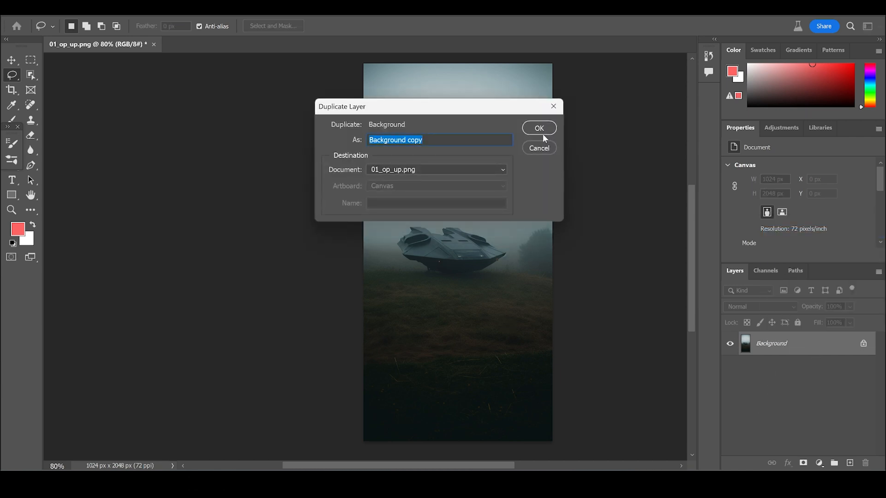
{"action": "left_click", "coordinate": [538, 127]}
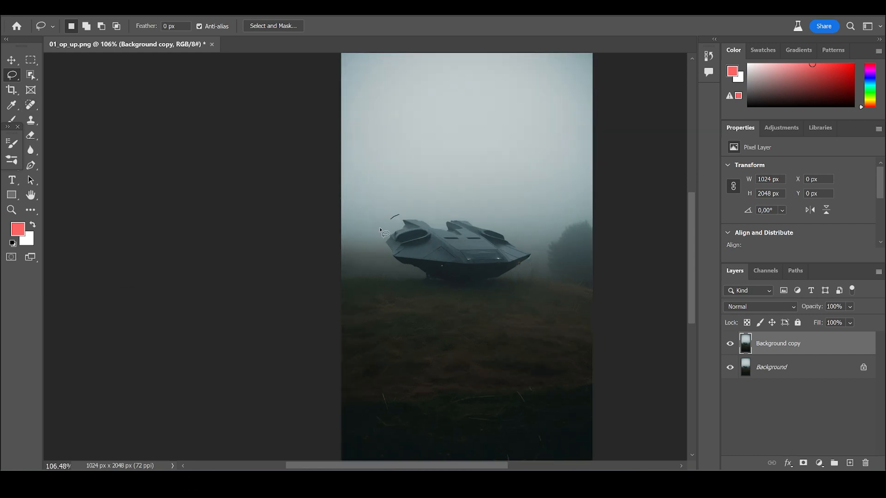
- Lasso the spaceship and erase it with an empty-prompt Generative Fill
{"action": "left_click_drag", "start_coordinate": [384, 232], "coordinate": [429, 209]}
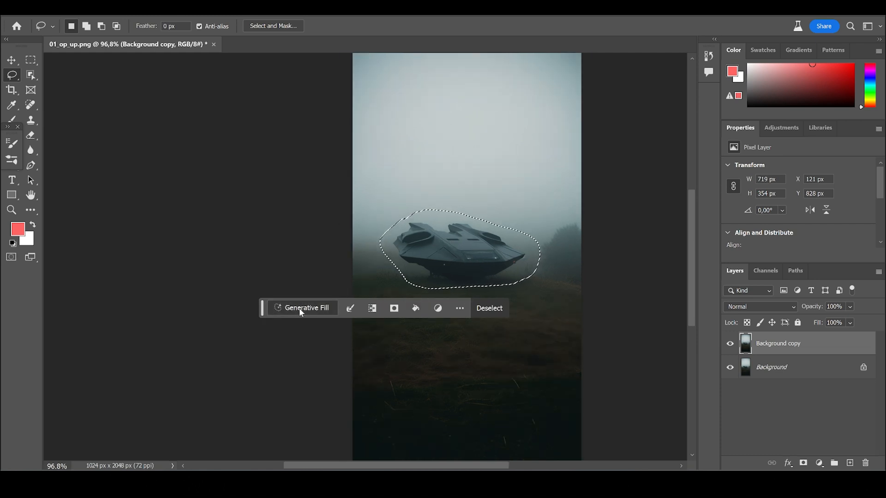
{"action": "left_click", "coordinate": [306, 308]}
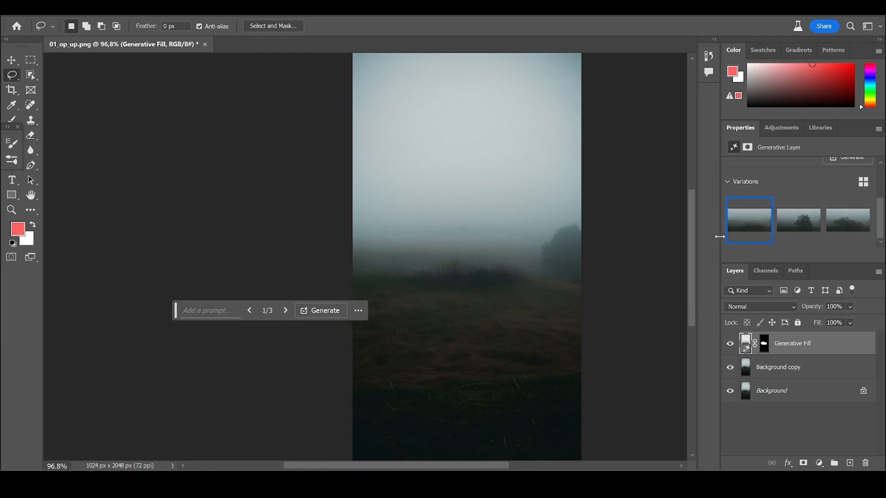
{"action": "mouse_move", "coordinate": [798, 227]}
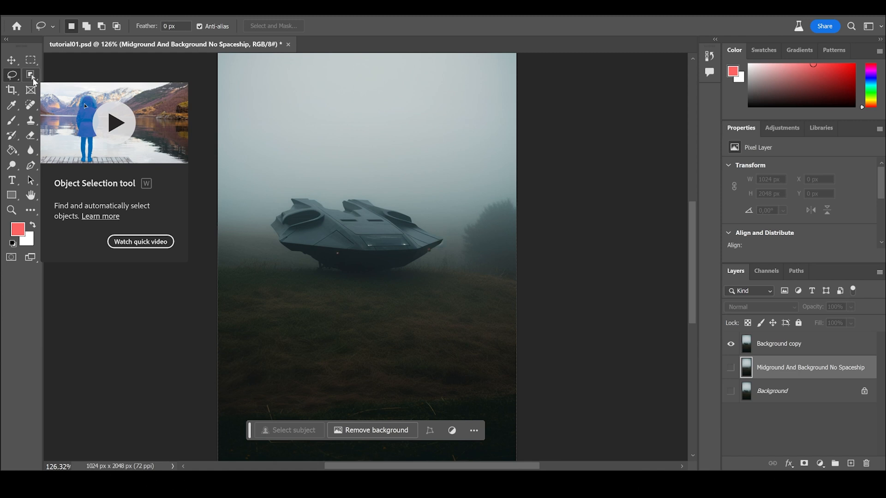
- Select the spaceship with Object Selection and show the spaceship-free No Spaceship layer beneath
{"action": "left_click", "coordinate": [31, 75]}
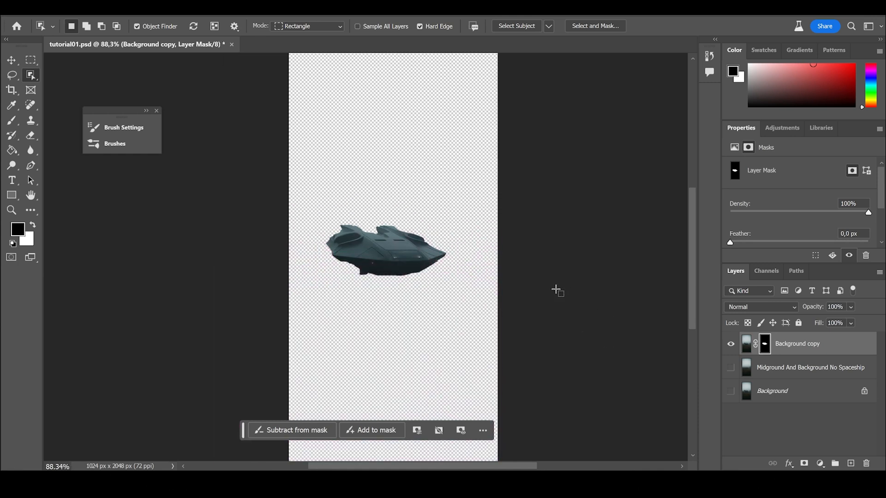
{"action": "left_click", "coordinate": [731, 367]}
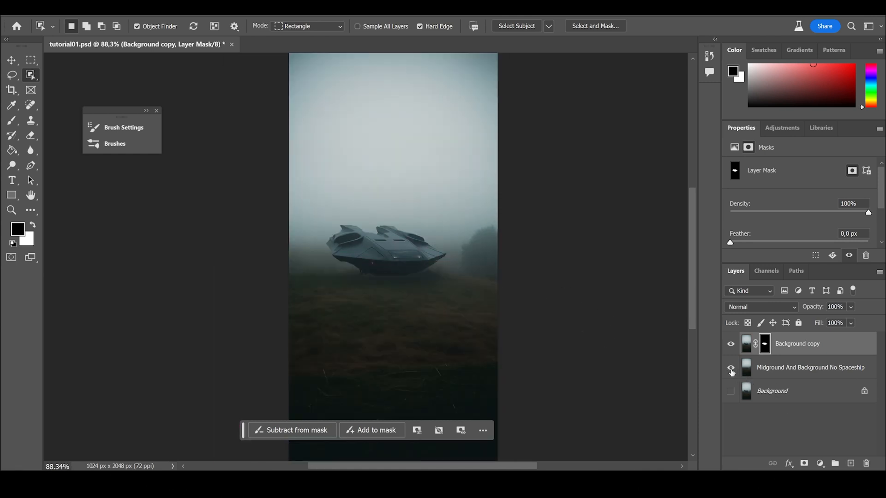
{"action": "left_click", "coordinate": [810, 367]}
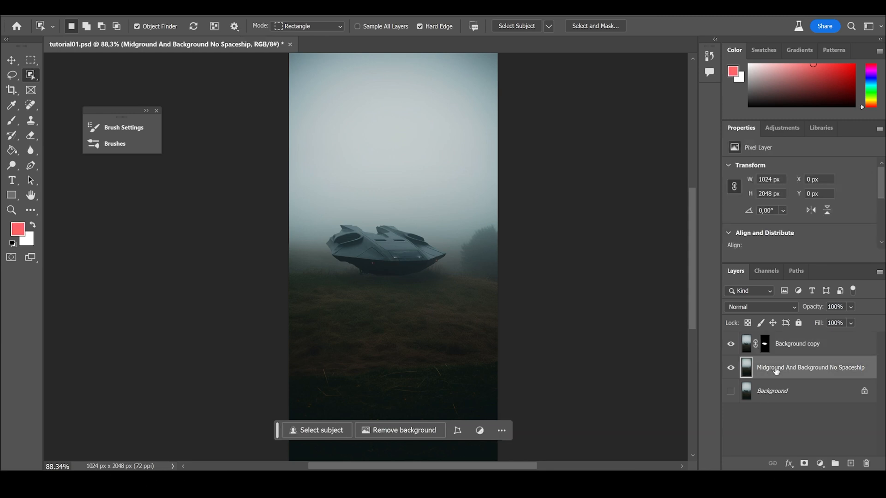
{"action": "left_click", "coordinate": [730, 343]}
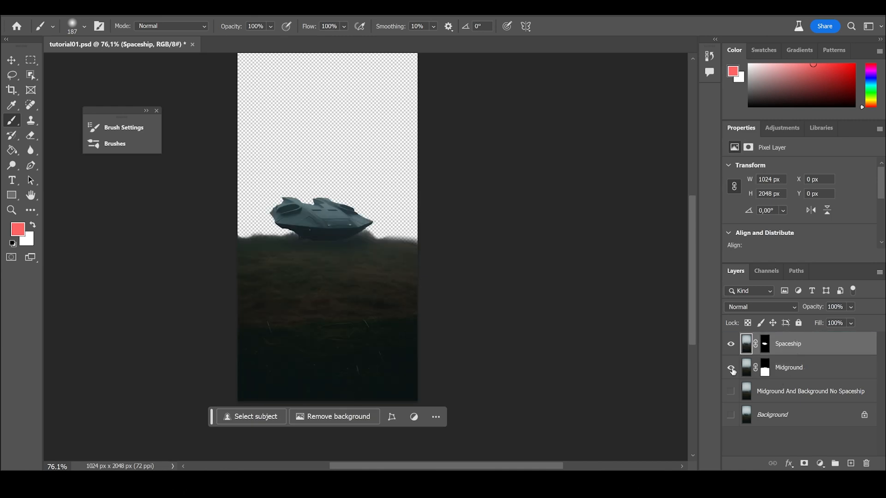
- Hide the Midground grassland layer in the Layers panel
{"action": "left_click", "coordinate": [809, 391]}
{"action": "type", "text": "grassland b"}
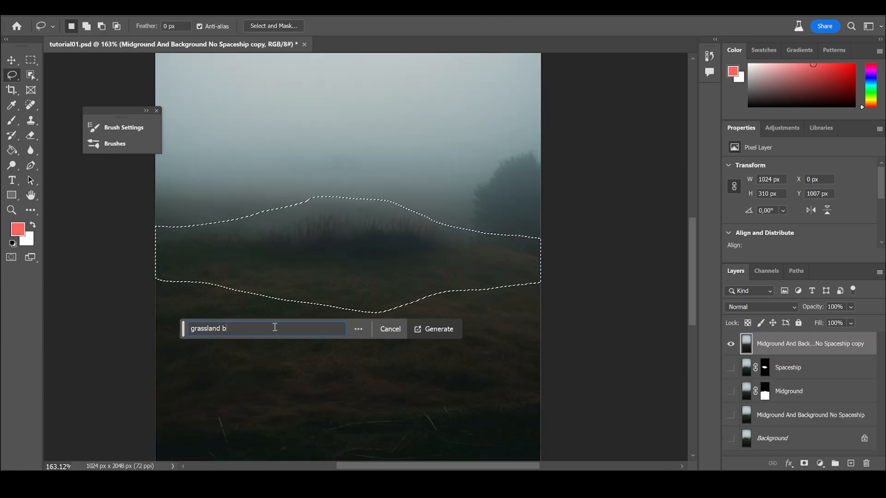
- Generate grassland in the selected horizon area, then hide Group 1 and show the Spaceship layer alone
{"action": "left_click", "coordinate": [439, 328]}
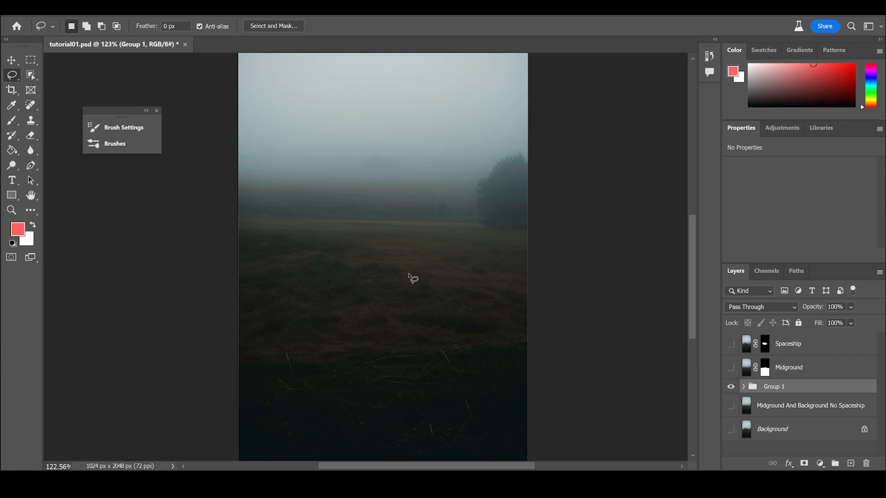
{"action": "left_click", "coordinate": [731, 386]}
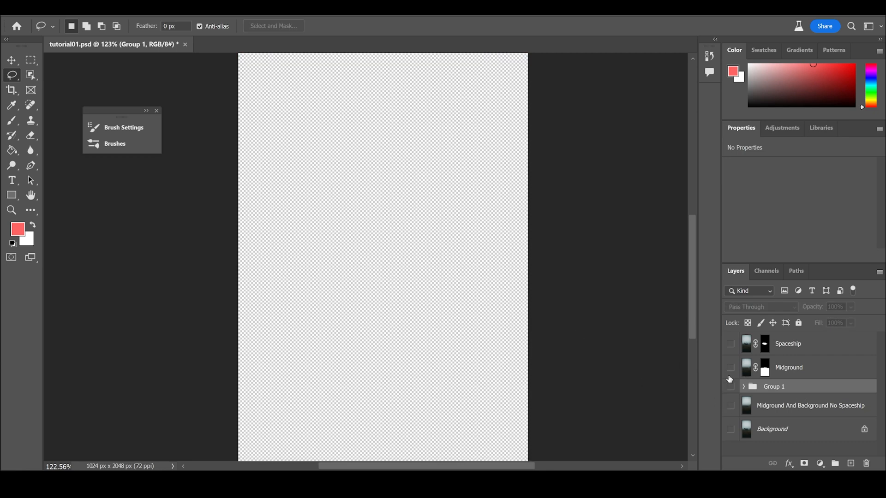
{"action": "left_click", "coordinate": [730, 343]}
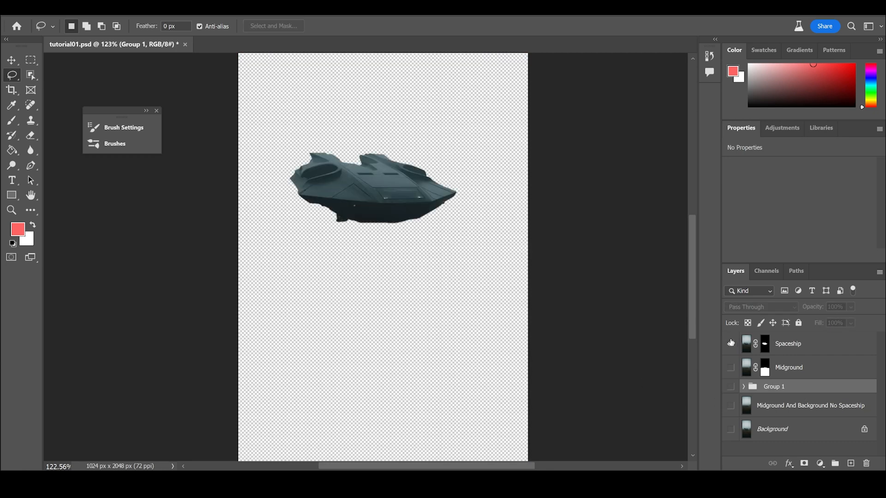